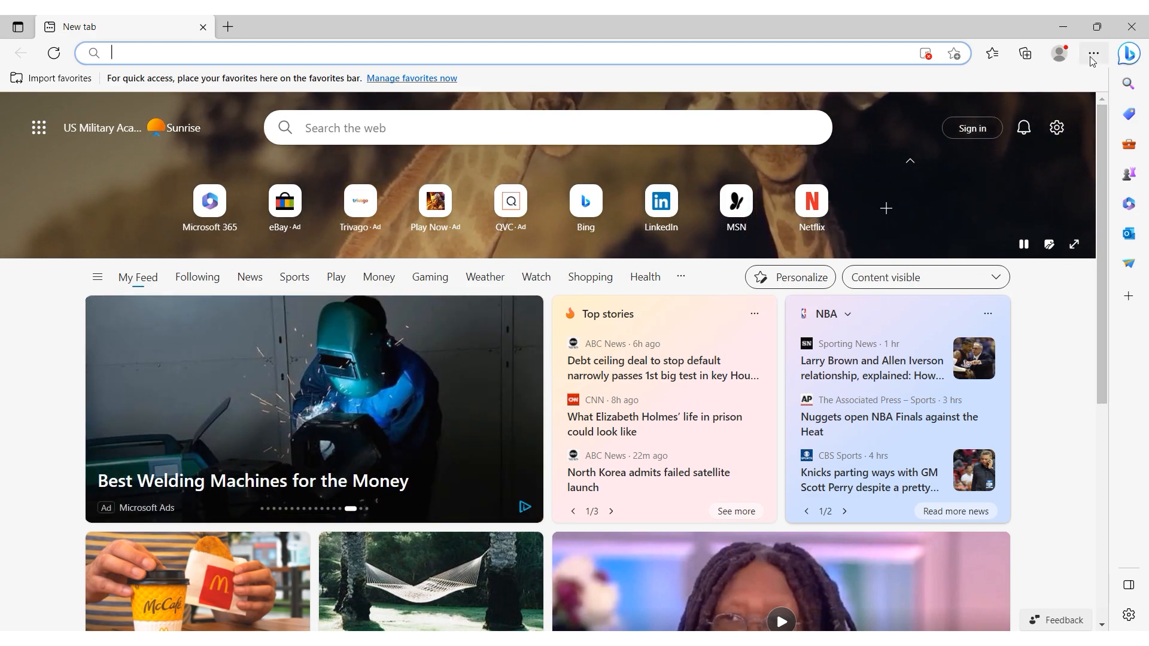
Reach Edge's Settings page from the … menu
left_click(1094, 54)
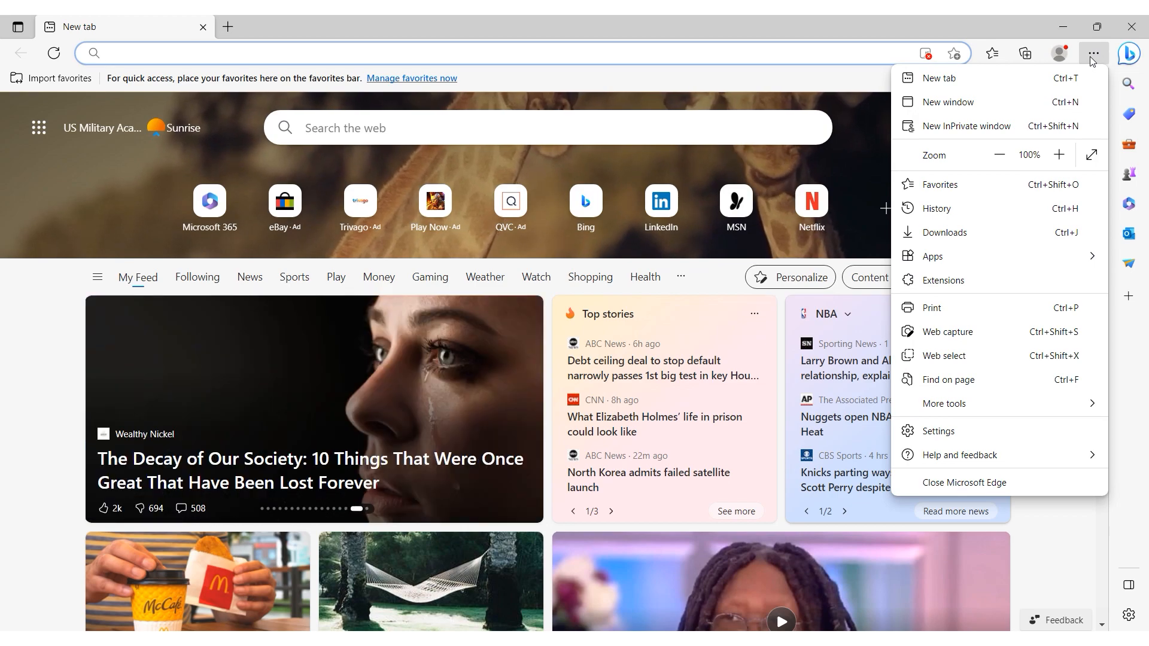
mouse_move(988, 433)
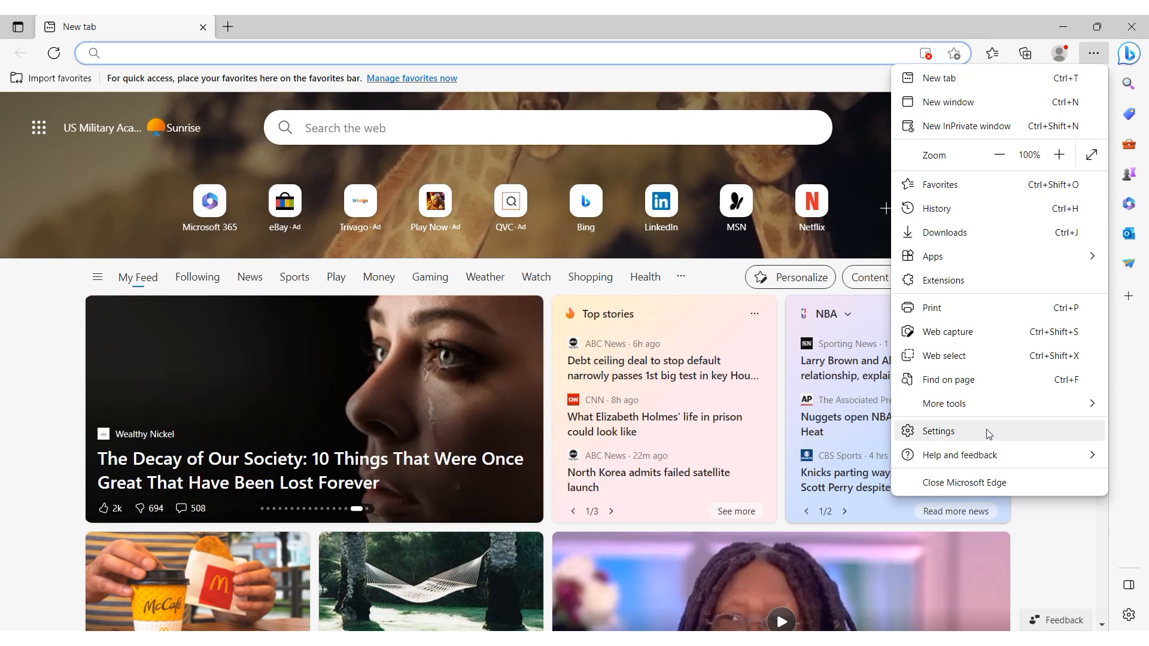
left_click(939, 431)
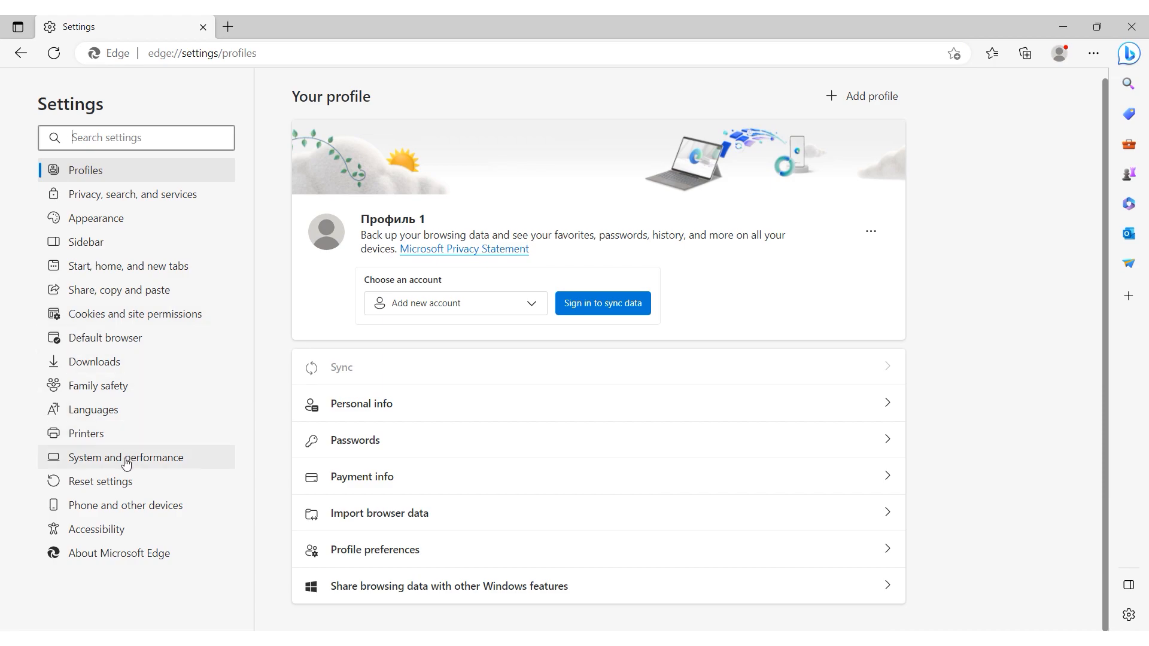
left_click(126, 458)
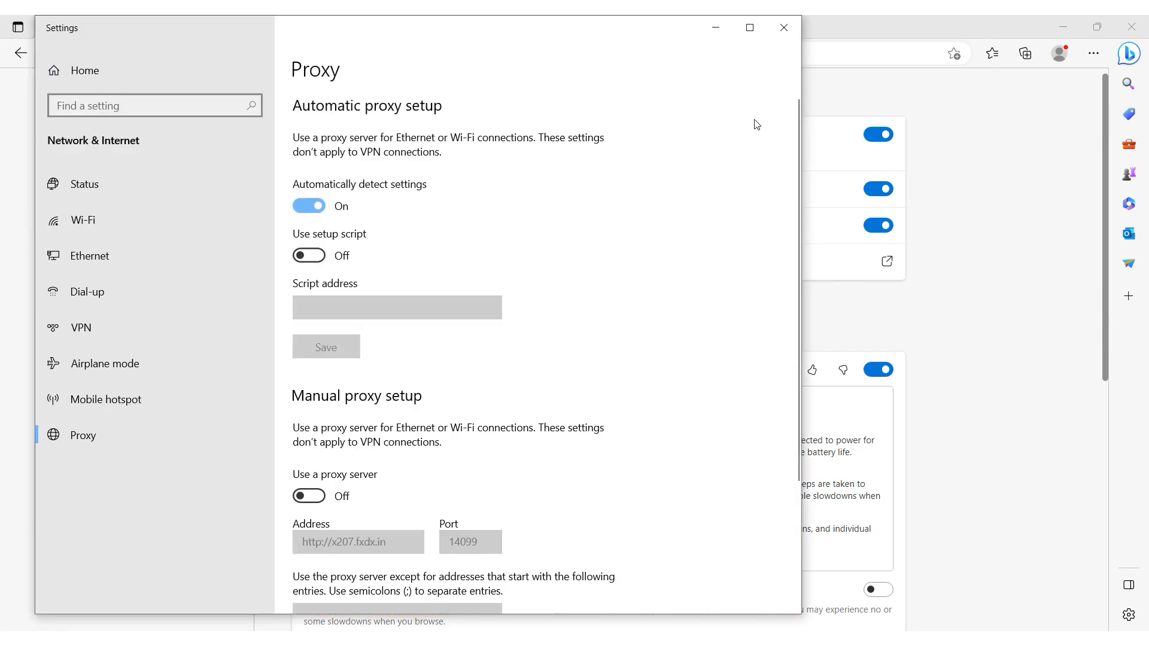
left_click(749, 28)
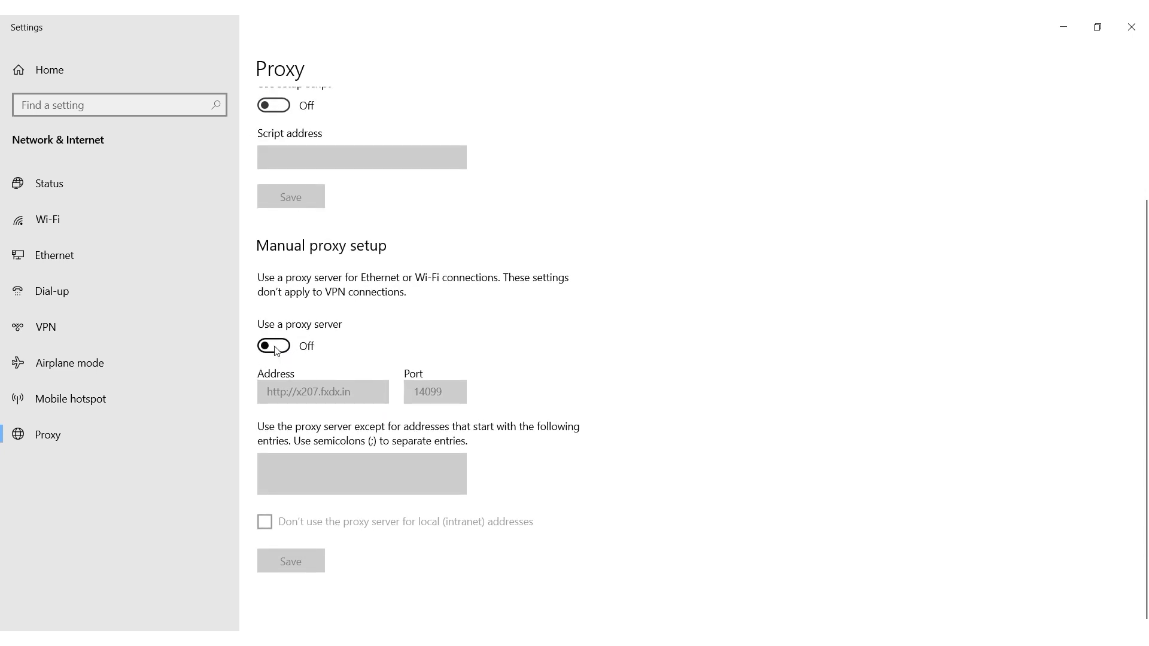
left_click(273, 346)
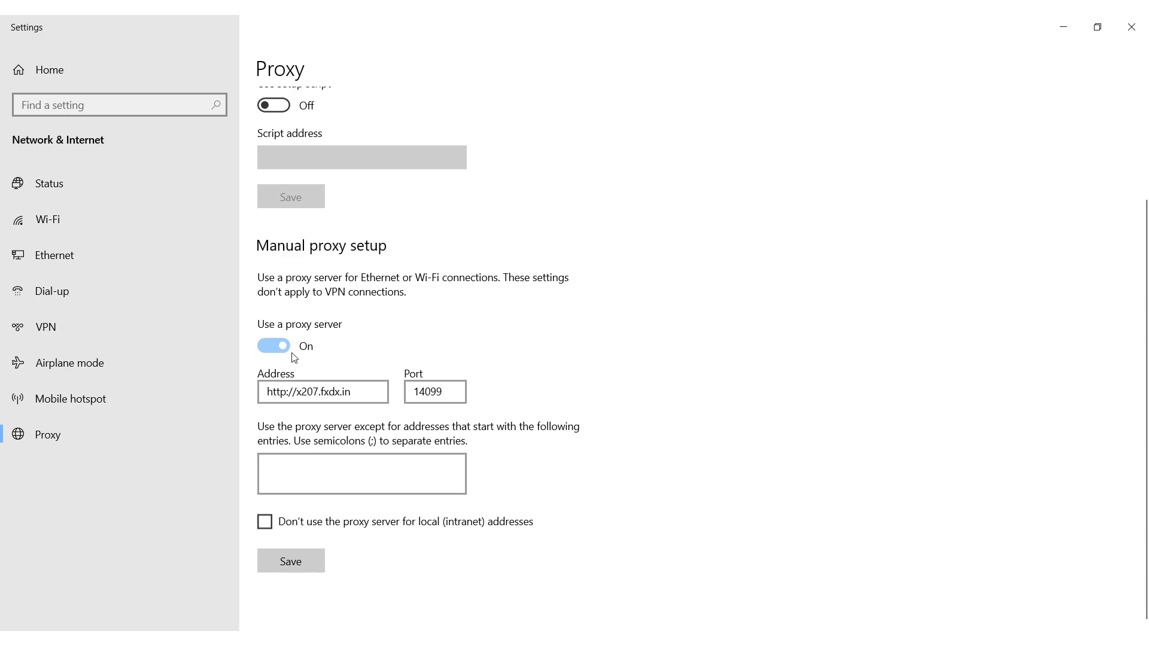
left_click(323, 391)
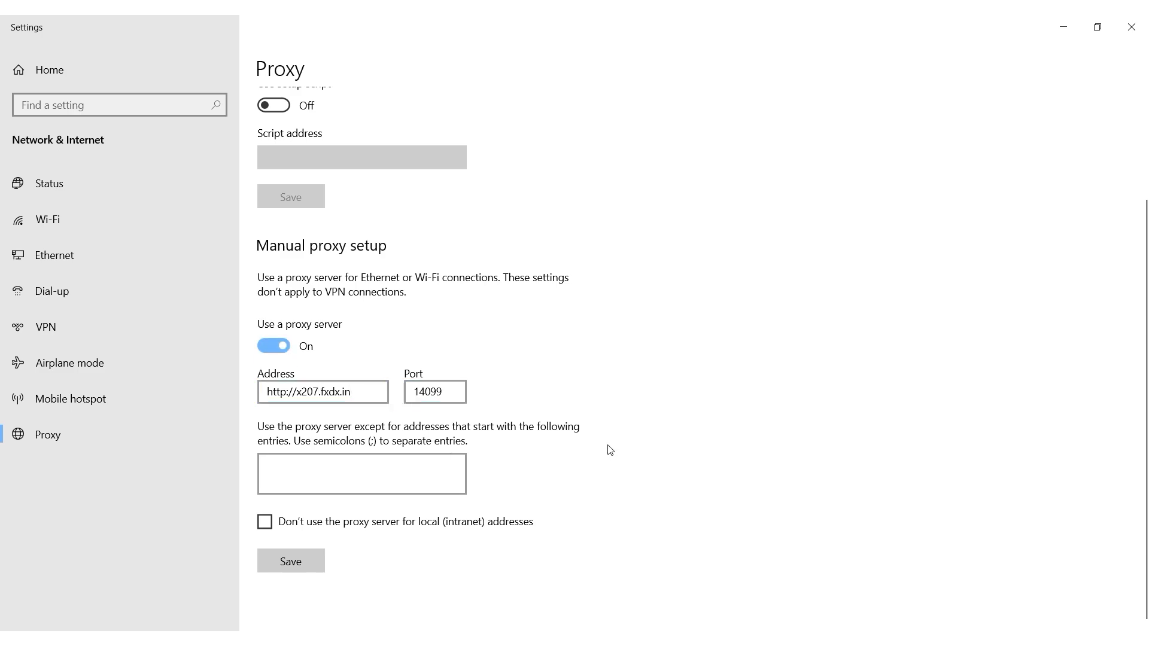
mouse_move(609, 475)
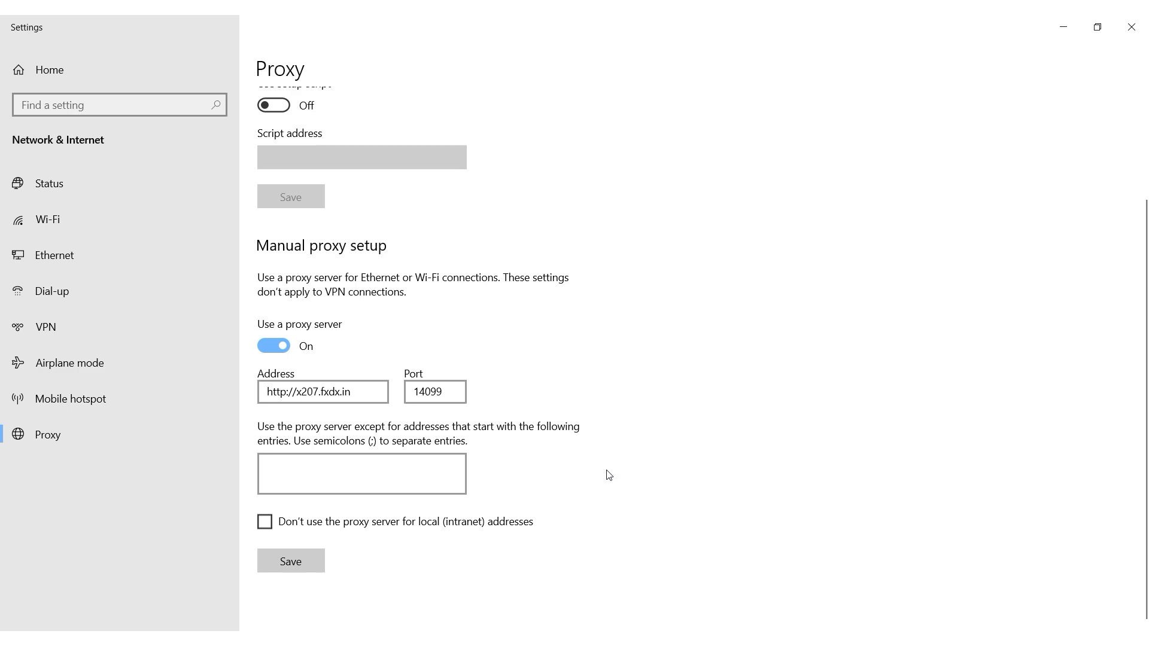
mouse_move(545, 522)
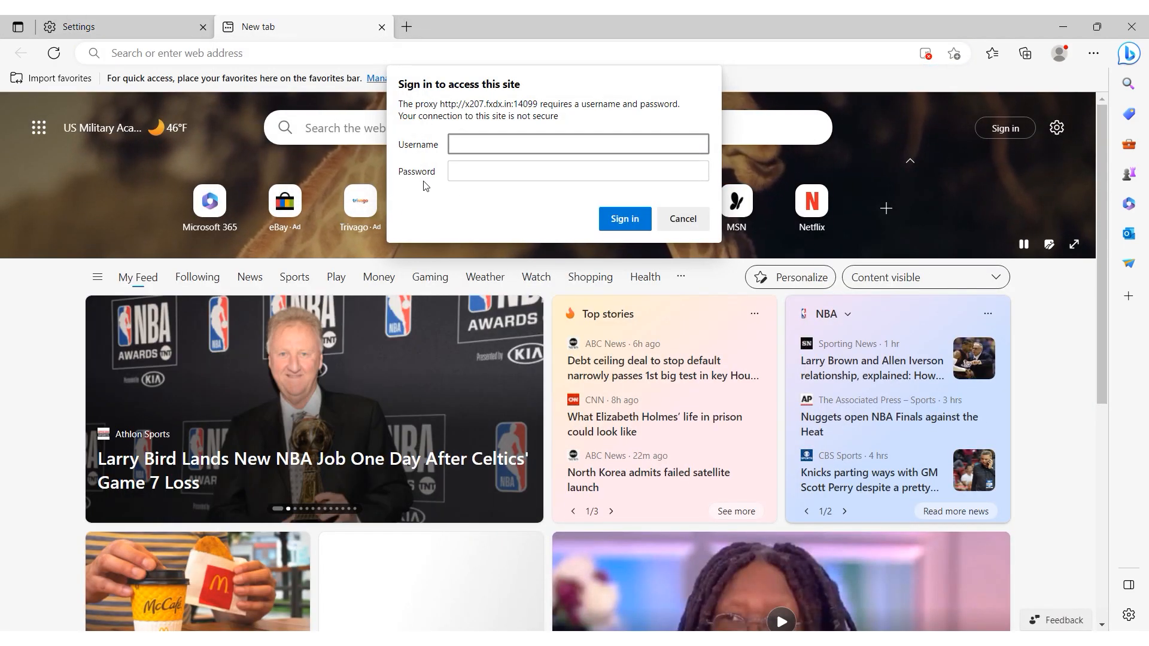
Bring up the proxy sign-in prompt for x207.fxdx.in:14099 and focus the Username field
left_click(578, 144)
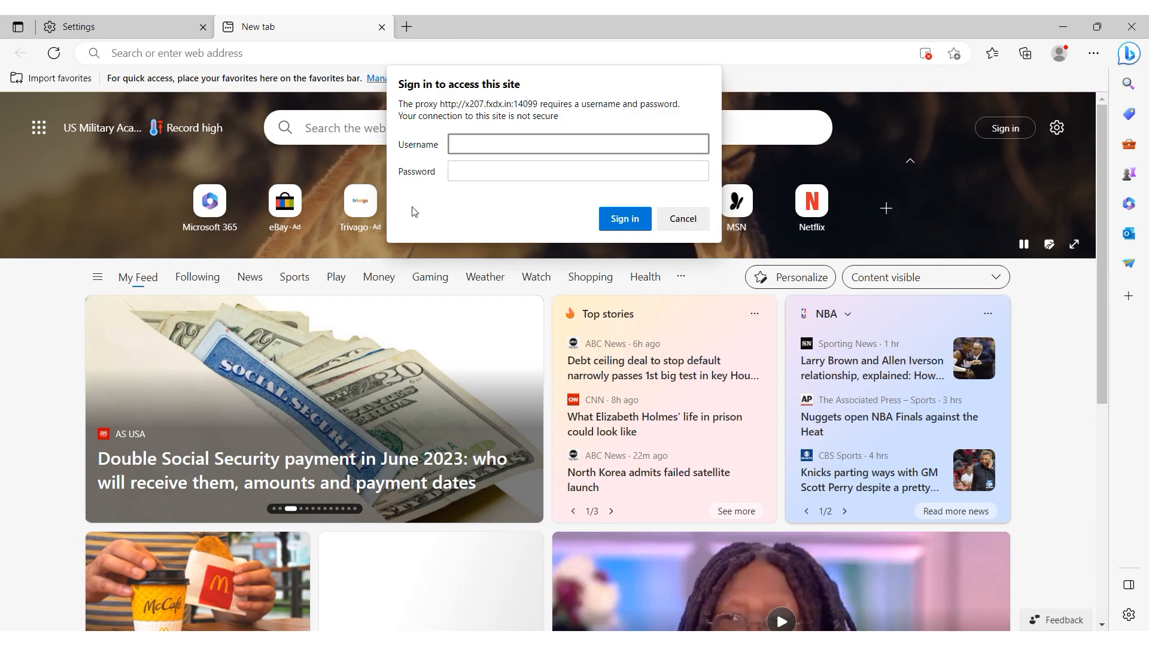
left_click(578, 143)
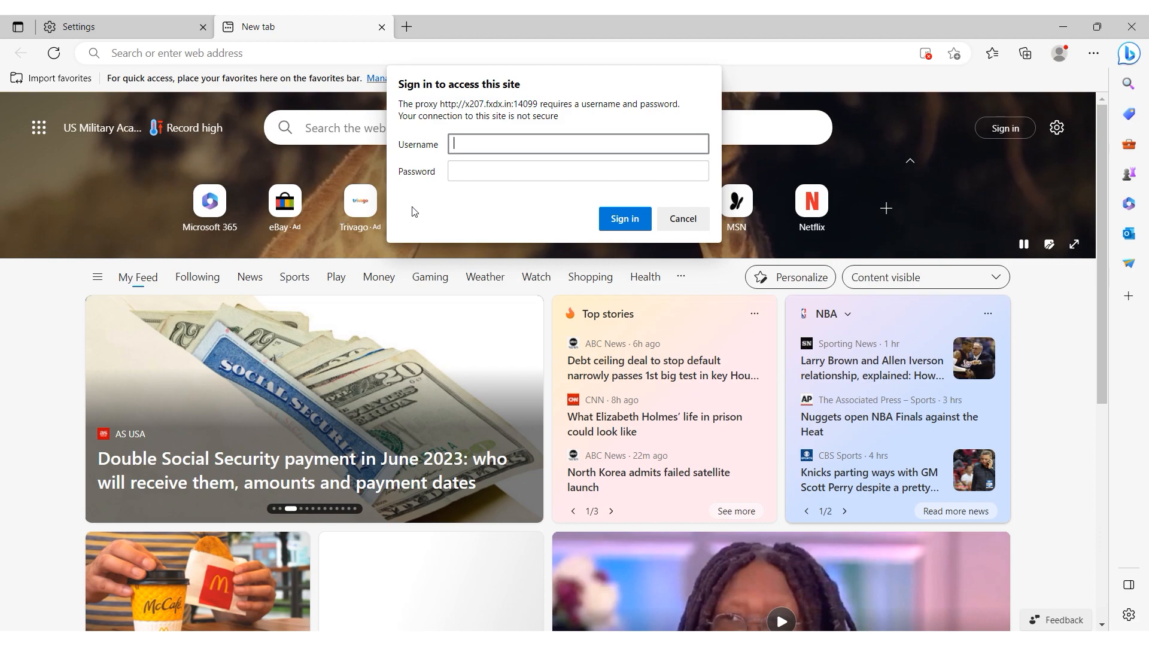
mouse_move(584, 205)
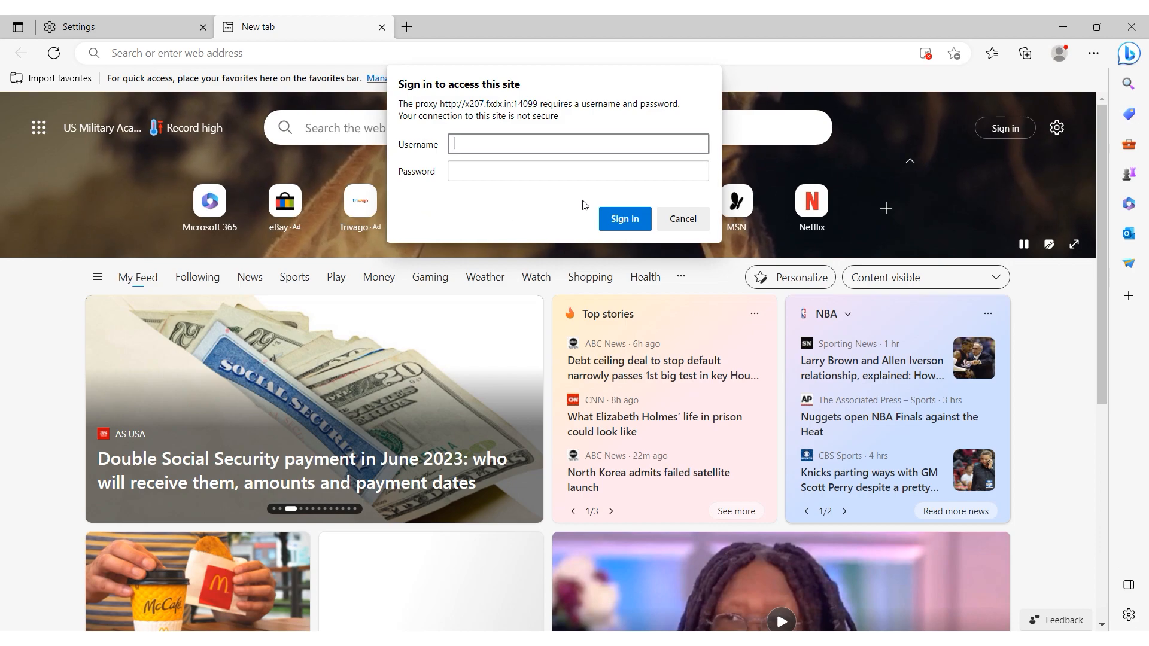